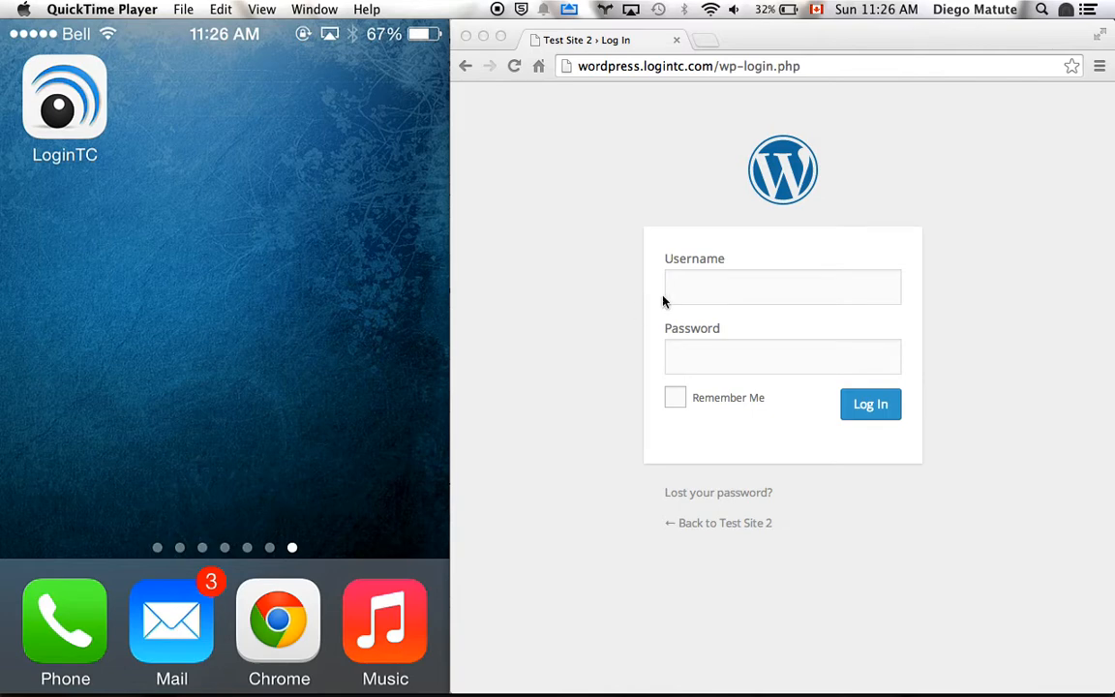
{"action": "mouse_move", "coordinate": [554, 277]}
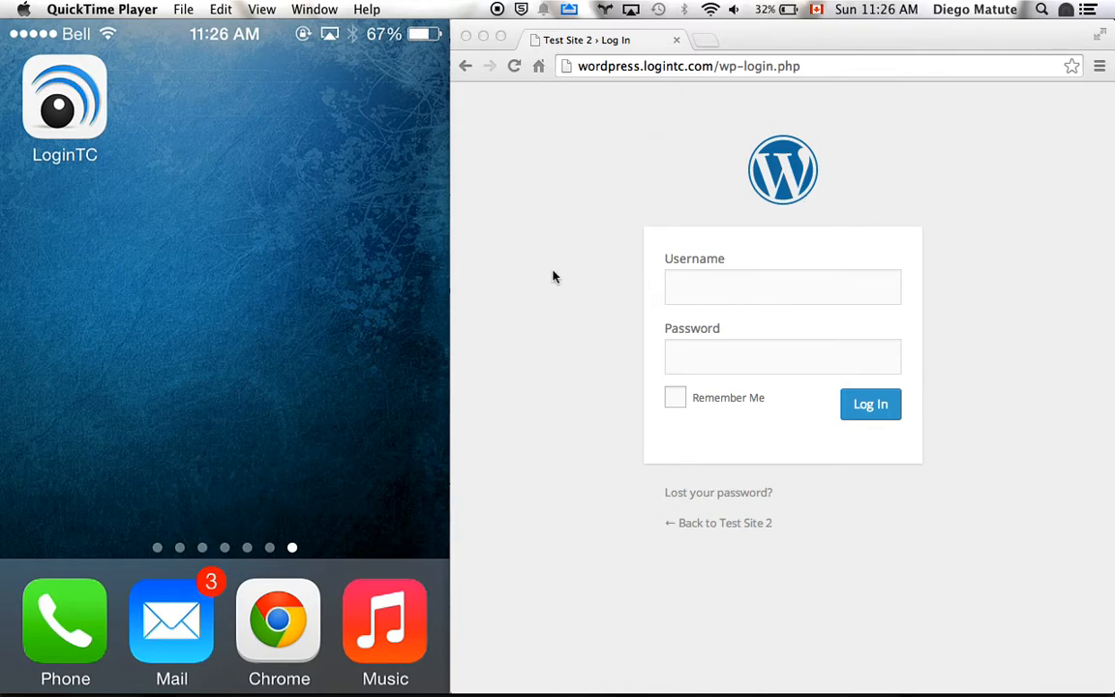
{"action": "mouse_move", "coordinate": [521, 395]}
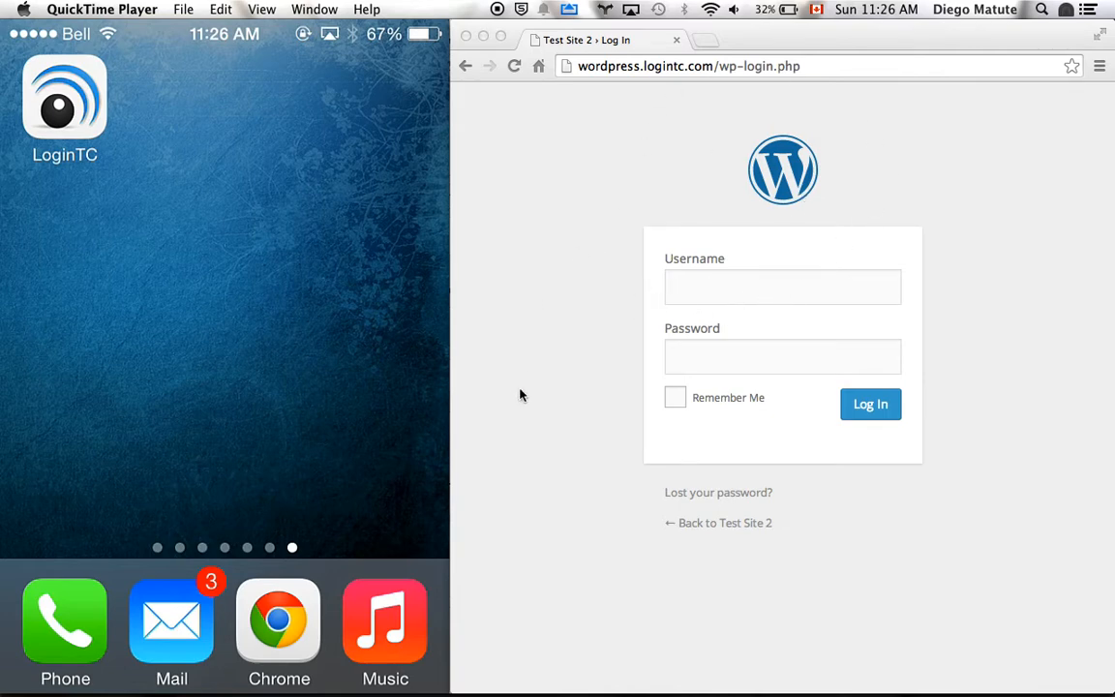
{"action": "mouse_move", "coordinate": [242, 308]}
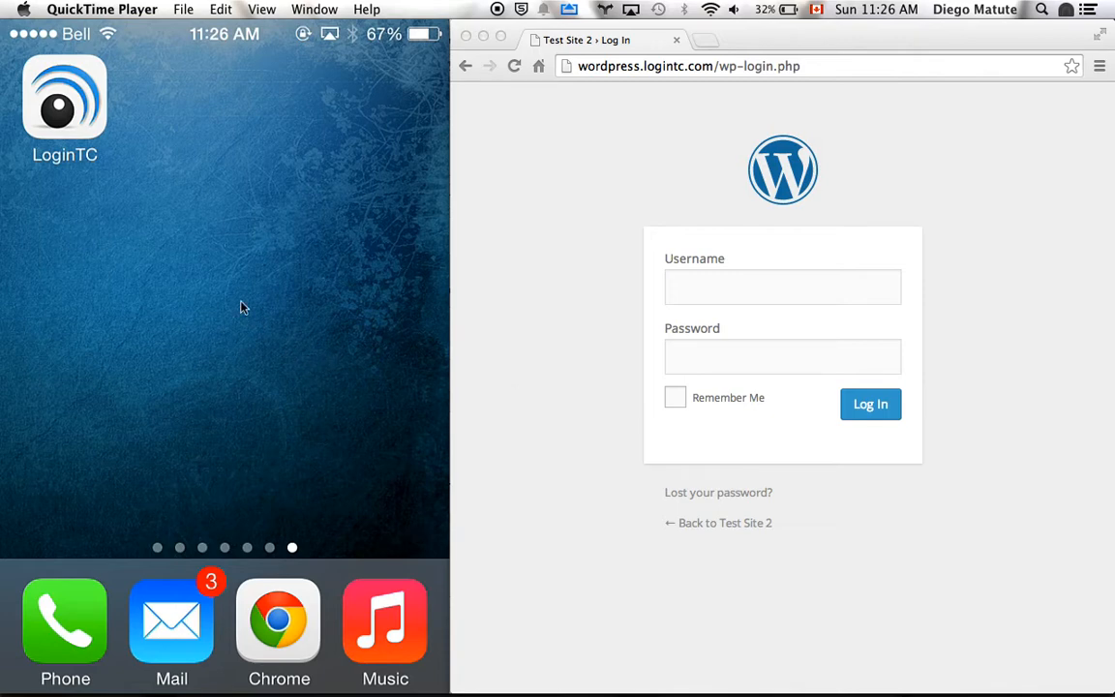
{"action": "mouse_move", "coordinate": [210, 310]}
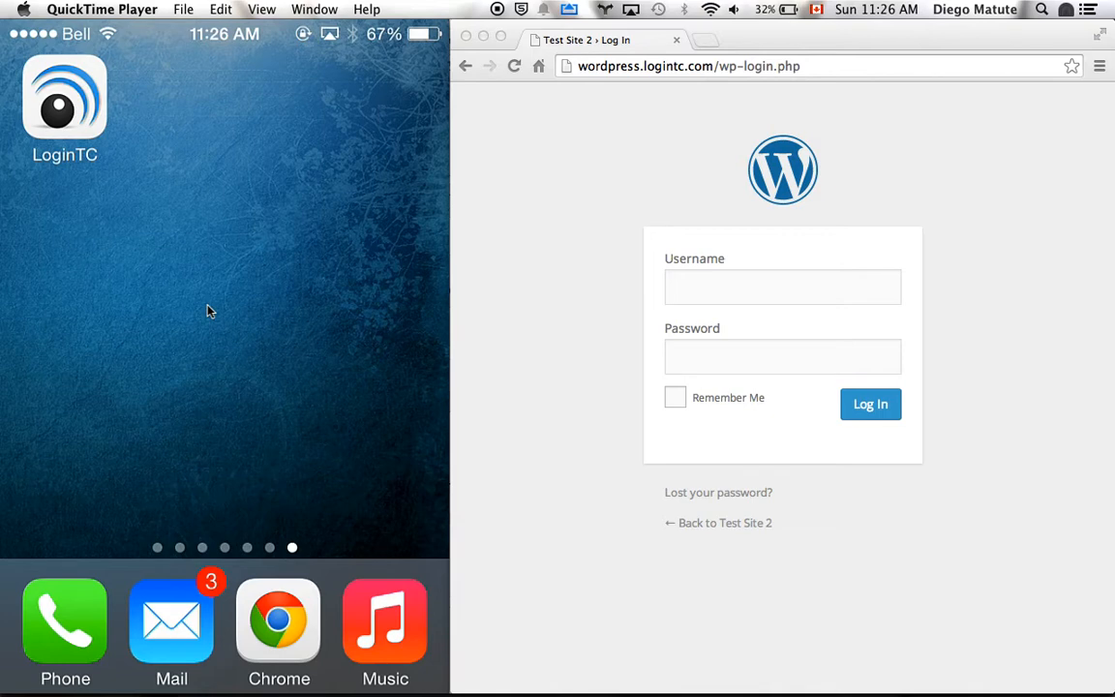
Check the LoginTC app on the phone and return to the home screen
{"action": "left_click", "coordinate": [64, 92]}
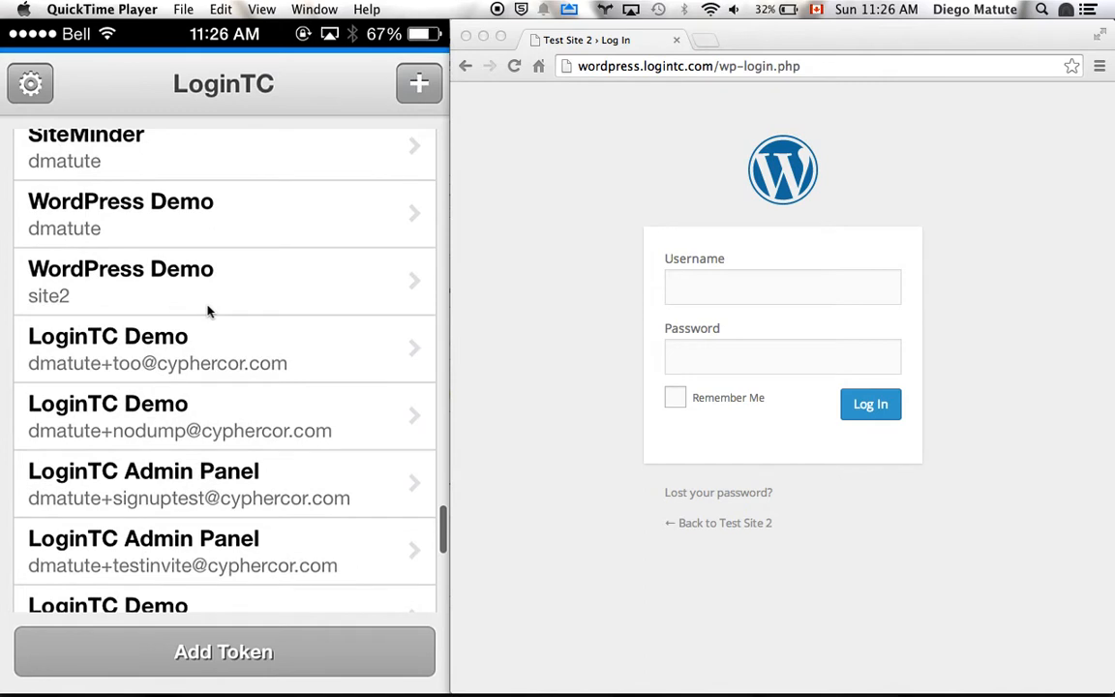
{"action": "scroll", "scroll_direction": "down", "scroll_amount": 3}
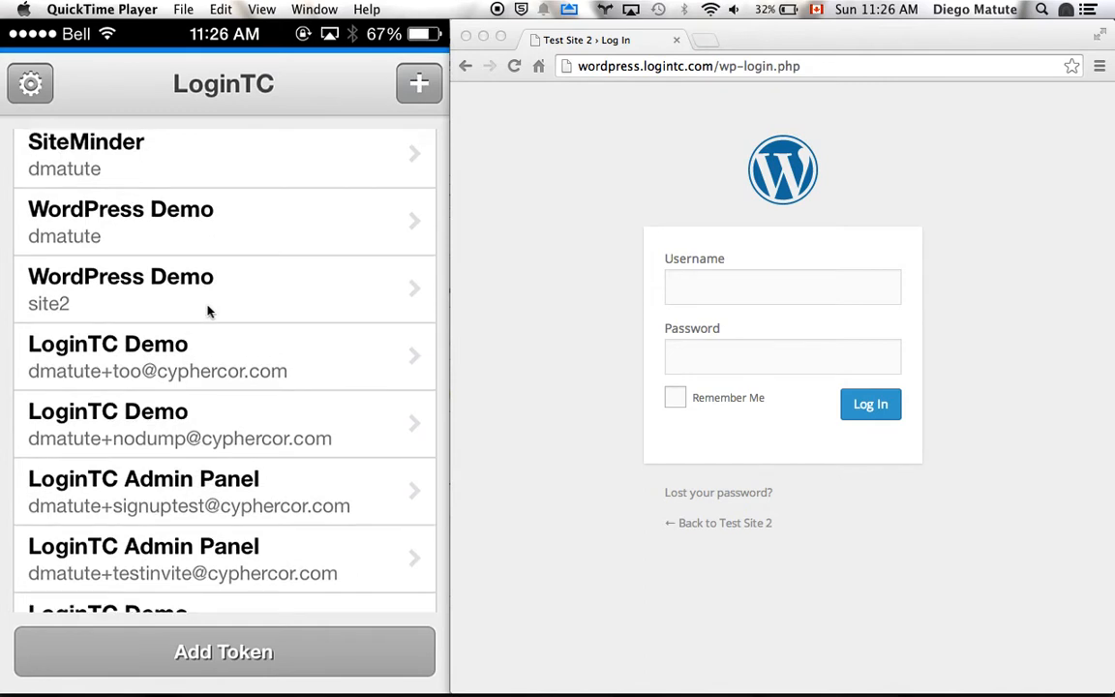
{"action": "left_click", "coordinate": [120, 221]}
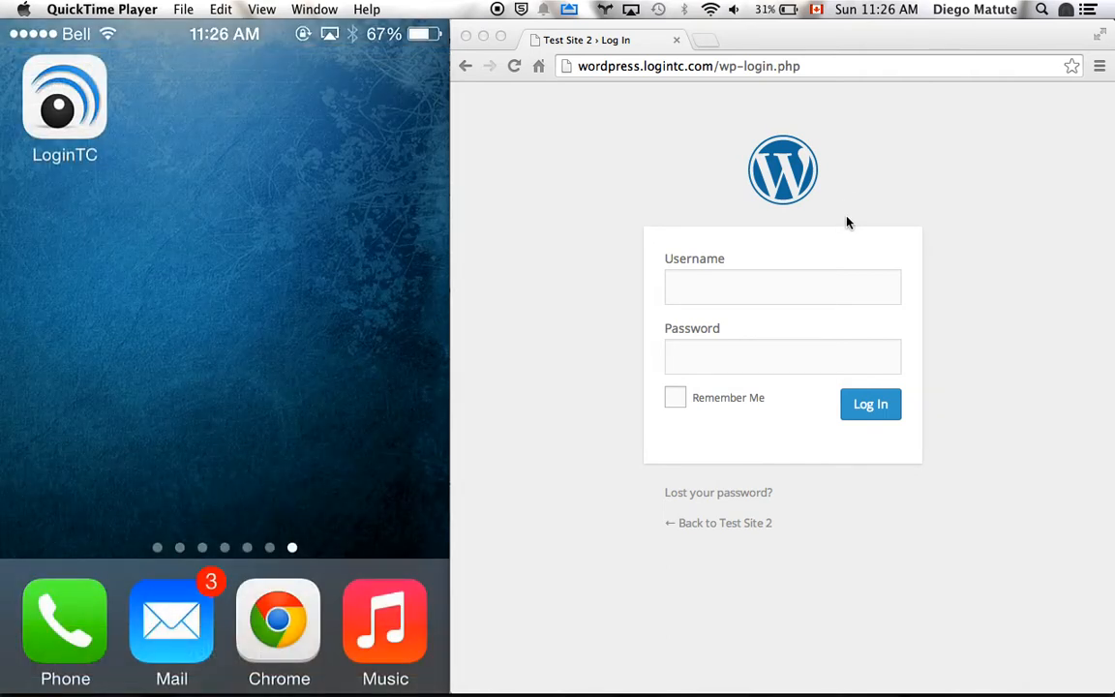
Enter the username 'dma...' and password and submit the WordPress login form
{"action": "type", "text": "dmatute"}
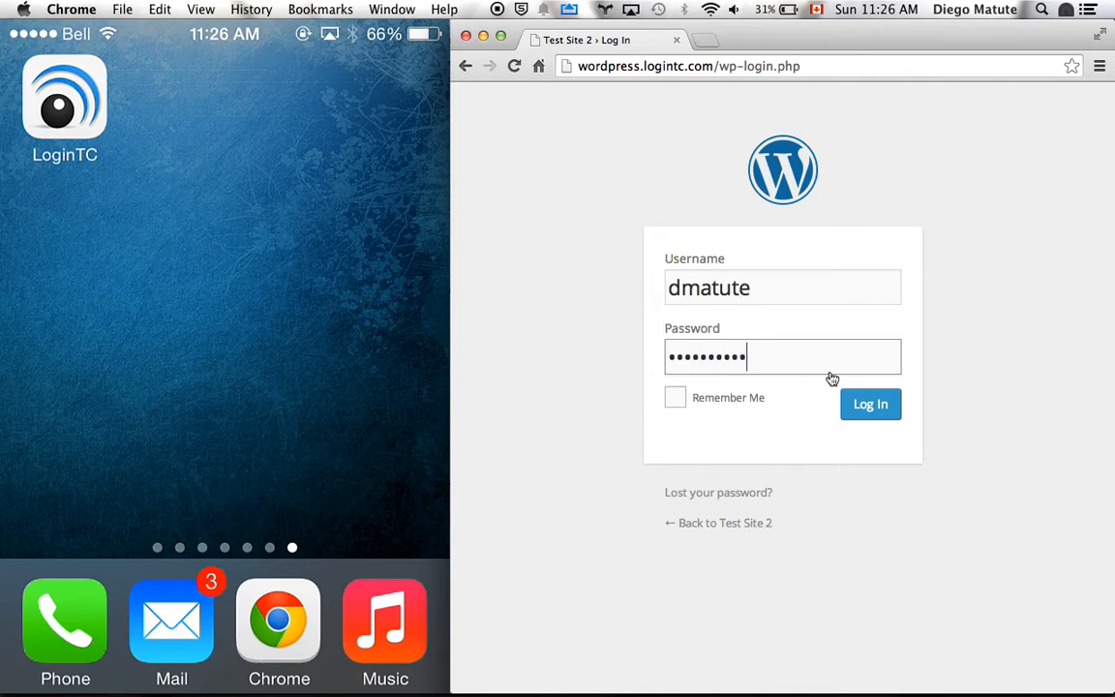
{"action": "left_click", "coordinate": [869, 403]}
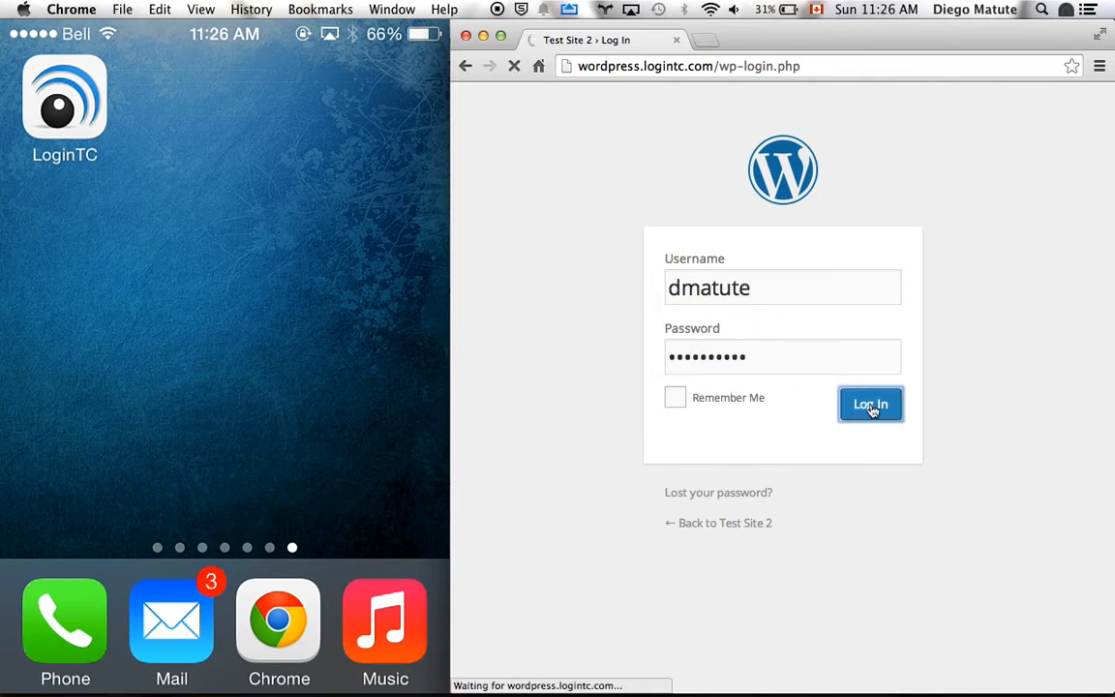
{"action": "left_click", "coordinate": [869, 403]}
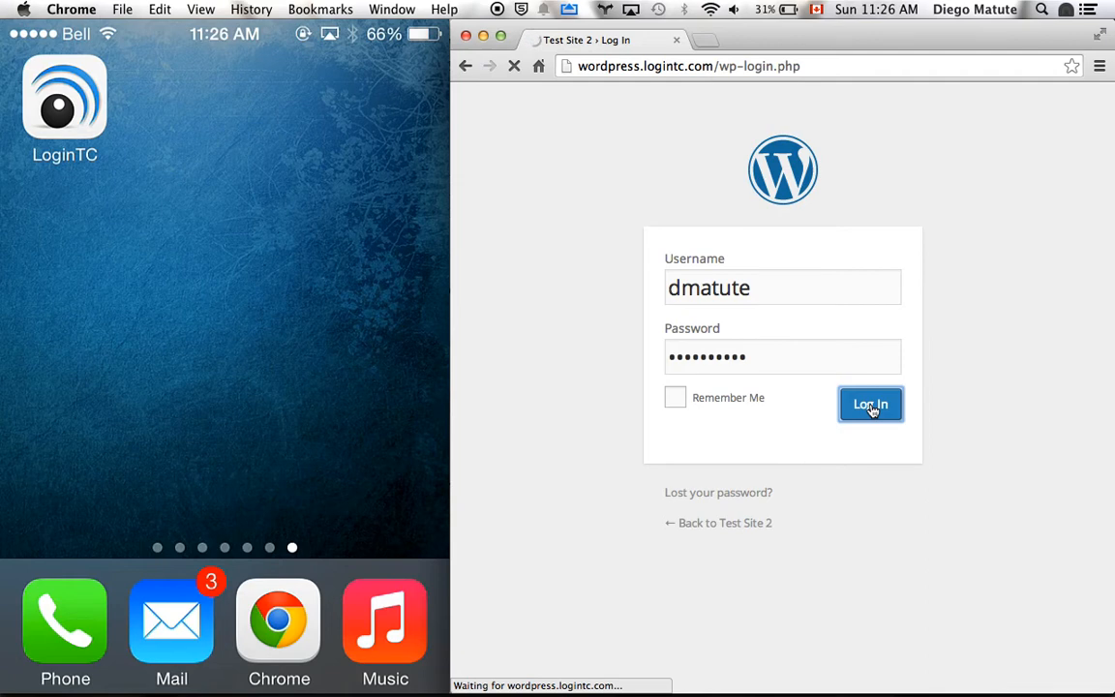
{"action": "left_click", "coordinate": [868, 403]}
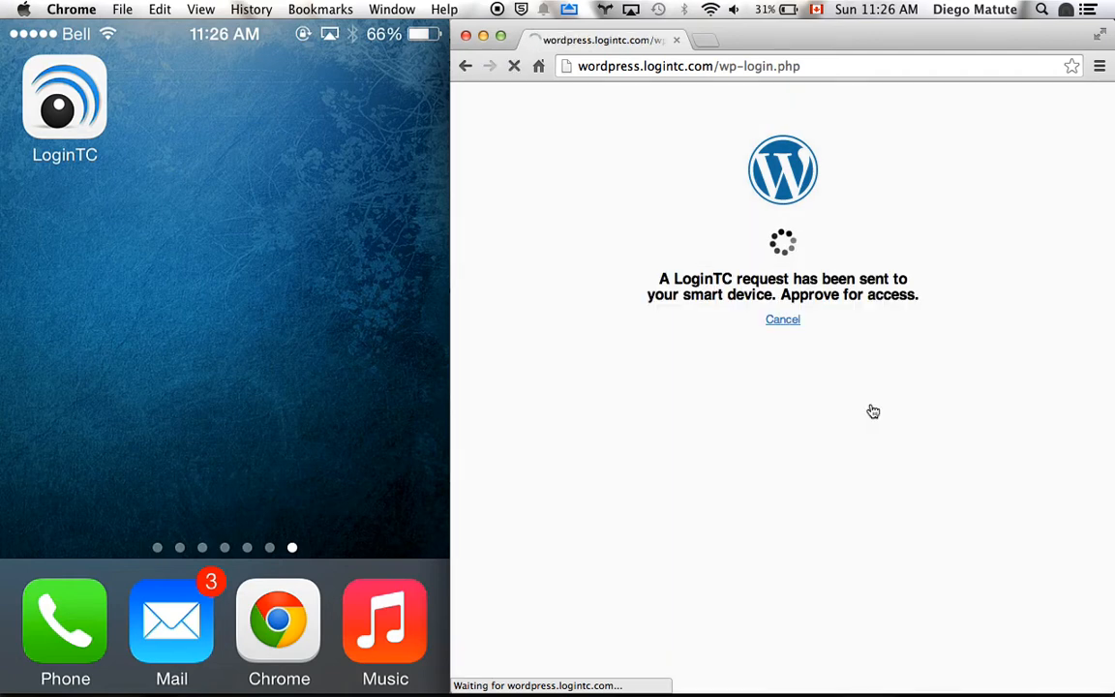
{"action": "left_click", "coordinate": [65, 97]}
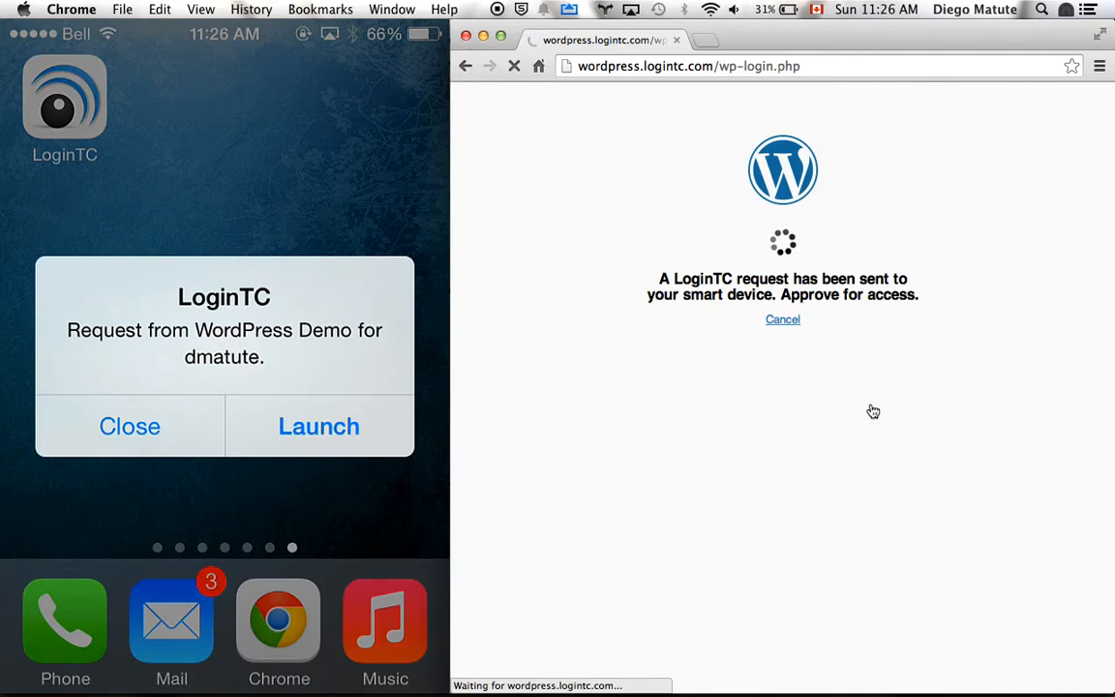
{"action": "left_click", "coordinate": [318, 426]}
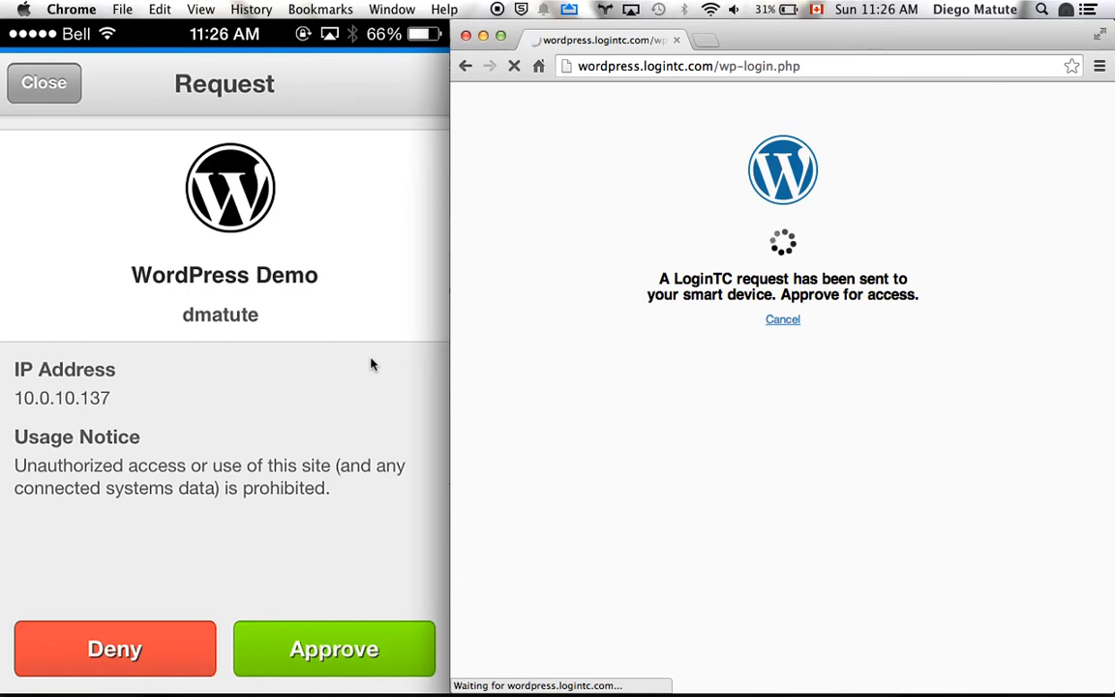
Approve the WordPress Demo request and acknowledge the Request successful notice
{"action": "left_click", "coordinate": [333, 648]}
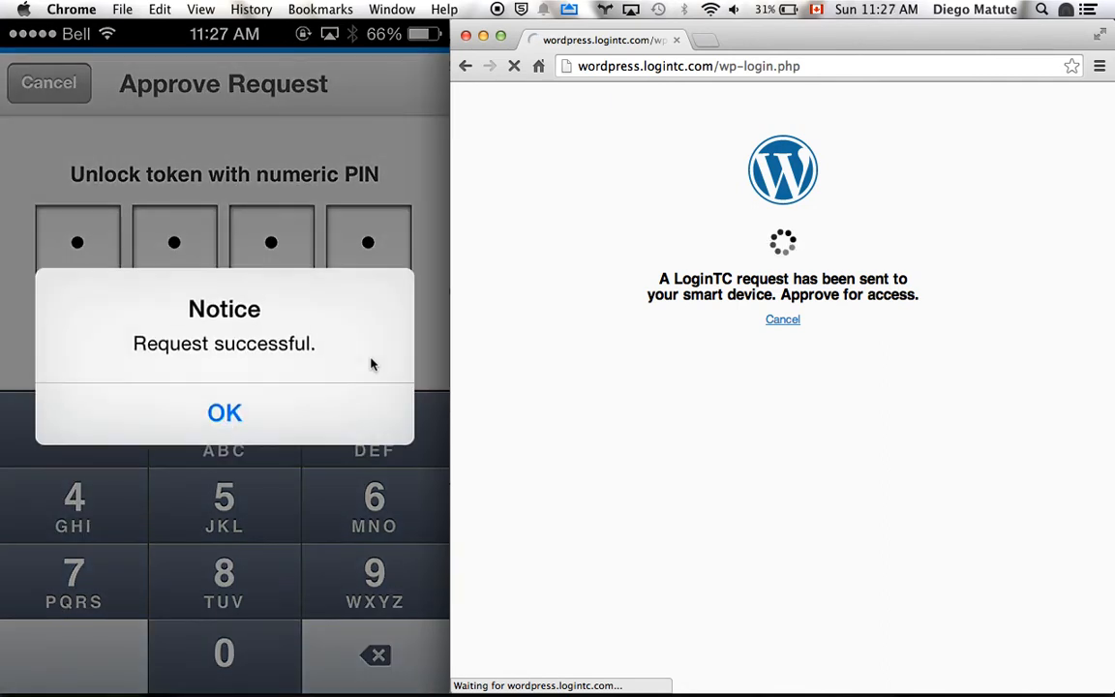
{"action": "left_click", "coordinate": [224, 412]}
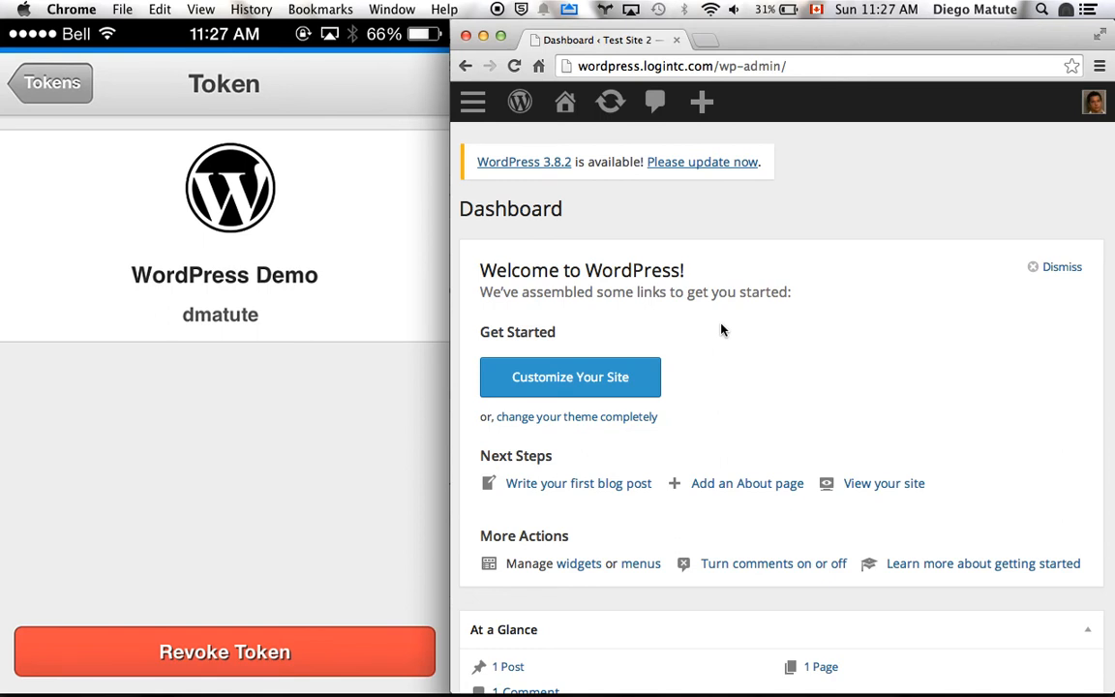
Open the My Account menu from the avatar on the Test Site 2 dashboard
{"action": "left_click", "coordinate": [1092, 103]}
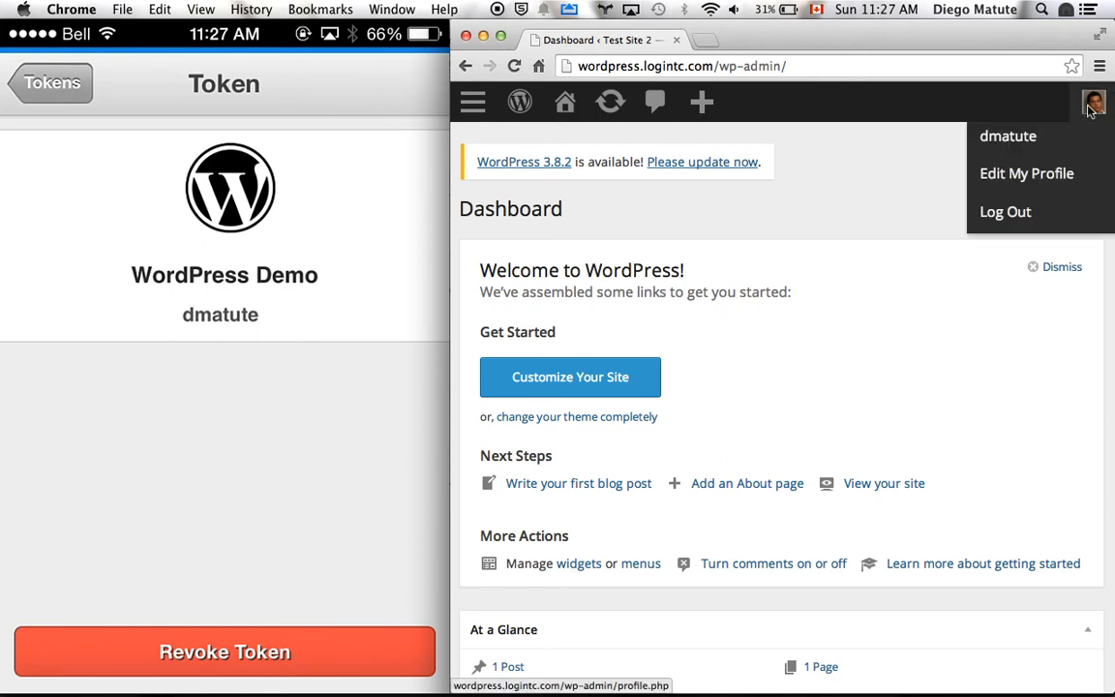
{"action": "mouse_move", "coordinate": [1093, 102]}
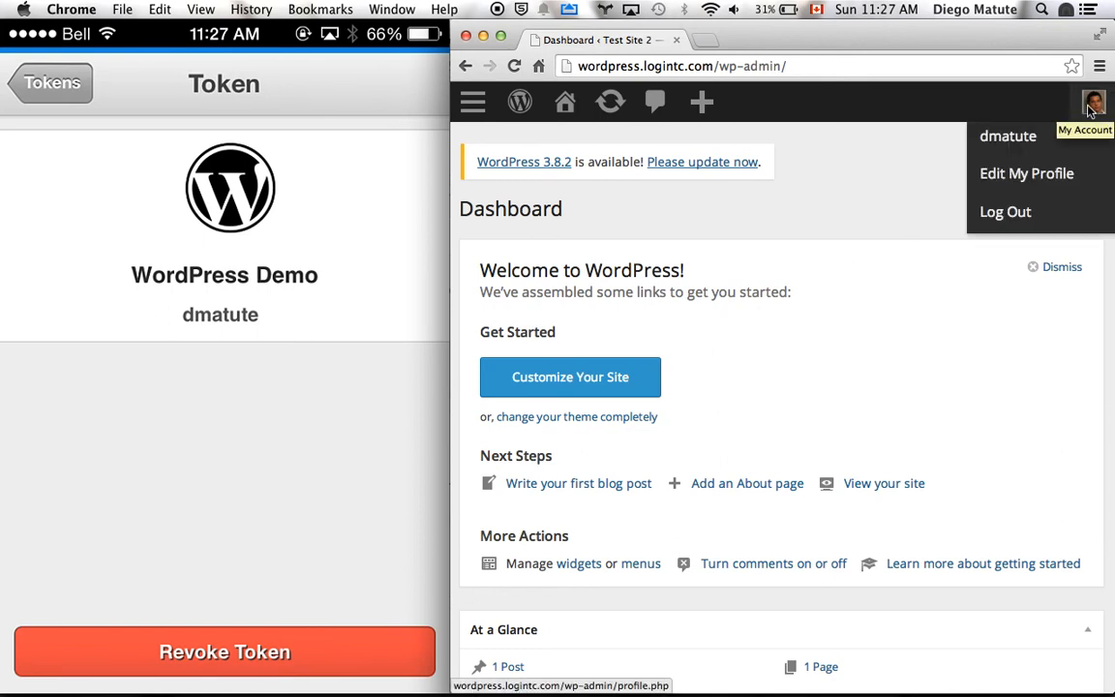